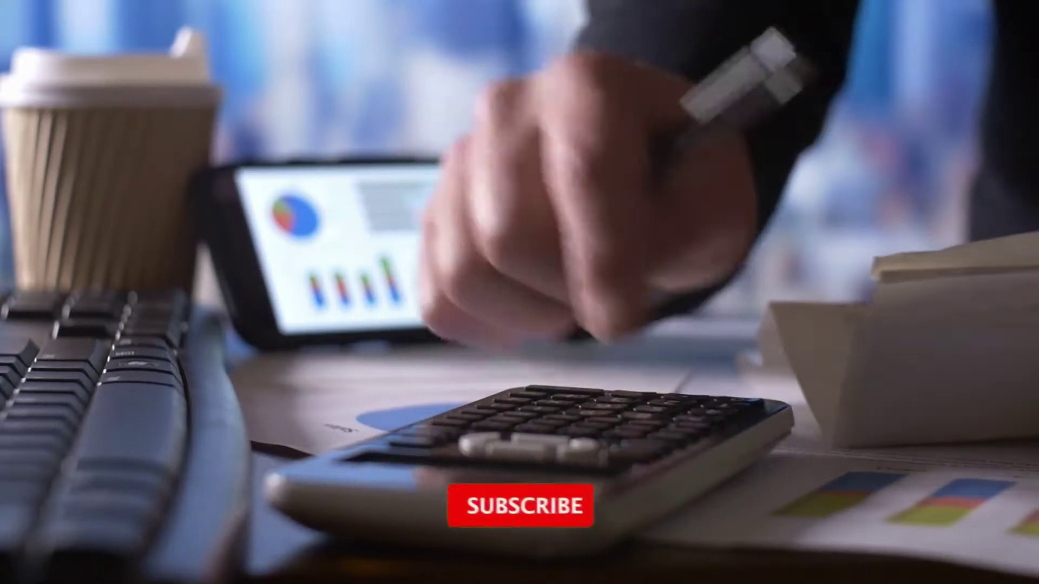
{"action": "left_click", "coordinate": [522, 509]}
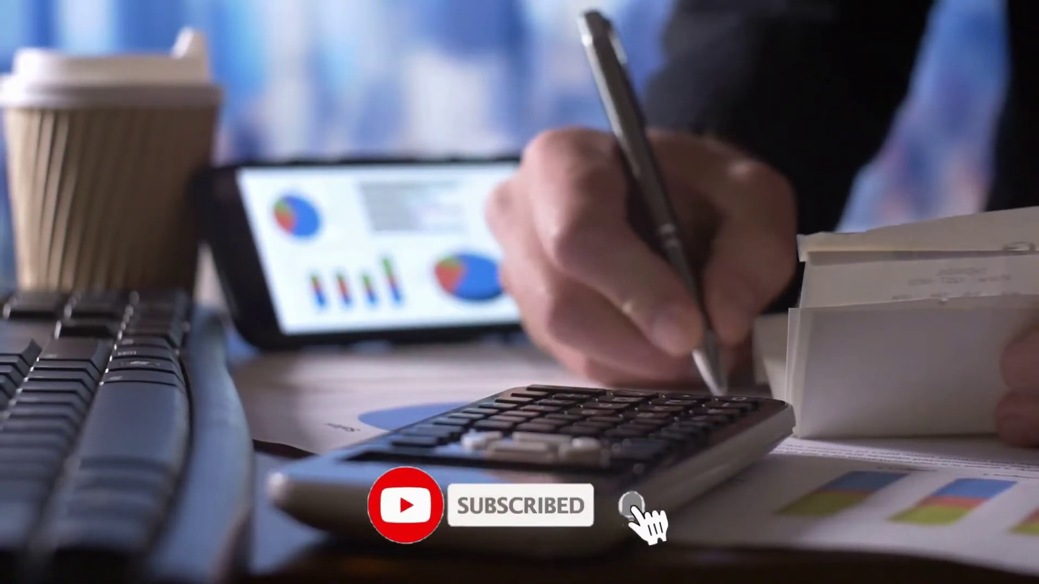